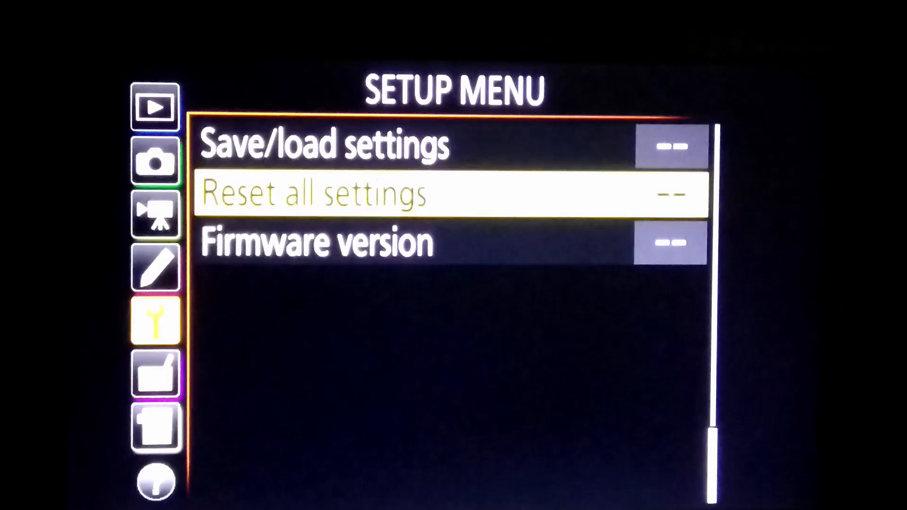
Step: Confirm D7500NI as the camera's Wi-Fi network name and bring up the Channel options
{"action": "scroll", "scroll_direction": "up", "scroll_amount": 3}
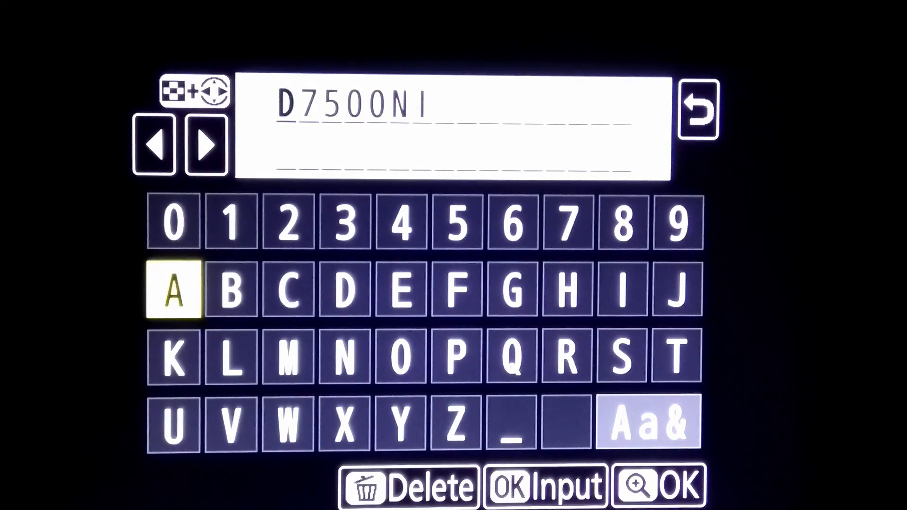
{"action": "left_click", "coordinate": [343, 290]}
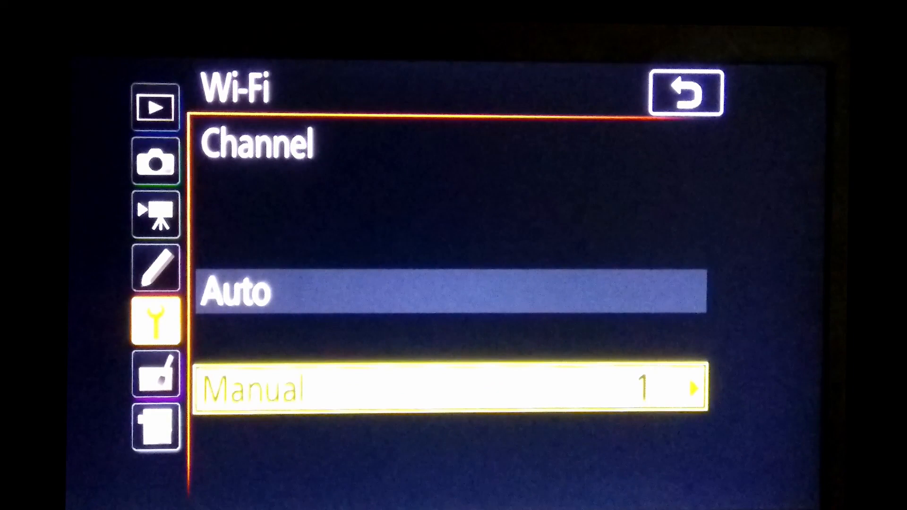
Step: Choose a manual Wi-Fi channel and confirm channel 5 on the camera
{"action": "left_click", "coordinate": [457, 387]}
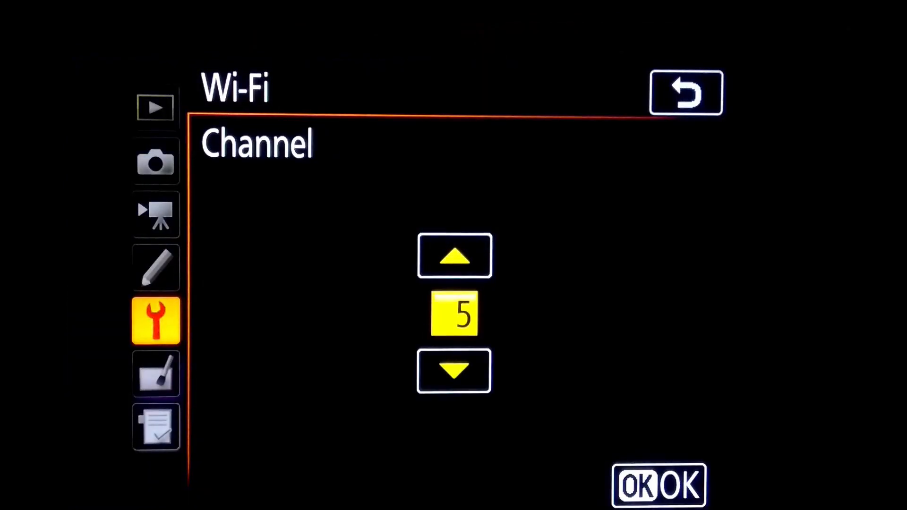
{"action": "left_click", "coordinate": [686, 93]}
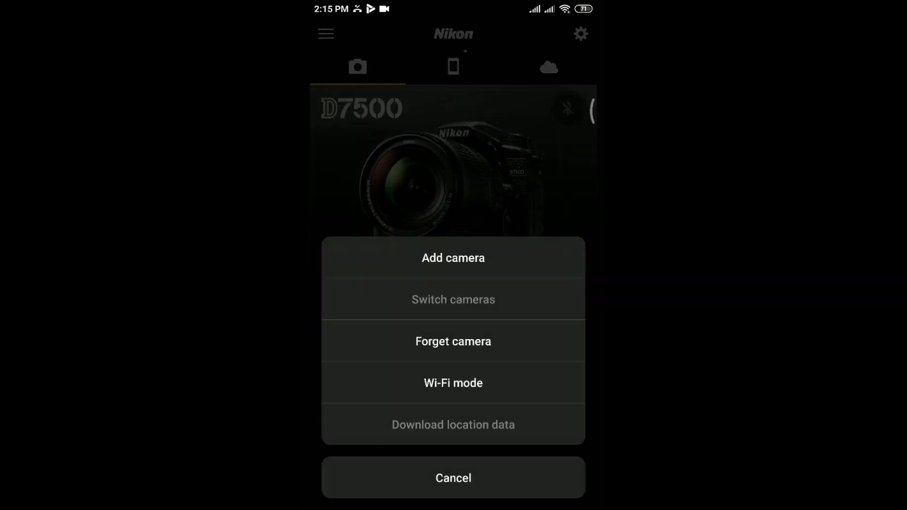
Step: Choose Wi-Fi connection in SnapBridge's Wi-Fi mode and open the phone's device settings
{"action": "left_click", "coordinate": [453, 382]}
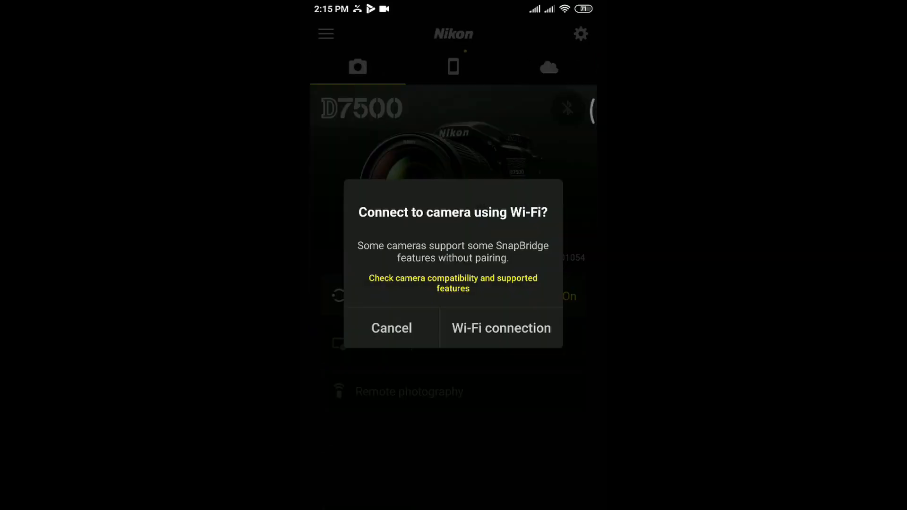
{"action": "left_click", "coordinate": [500, 328]}
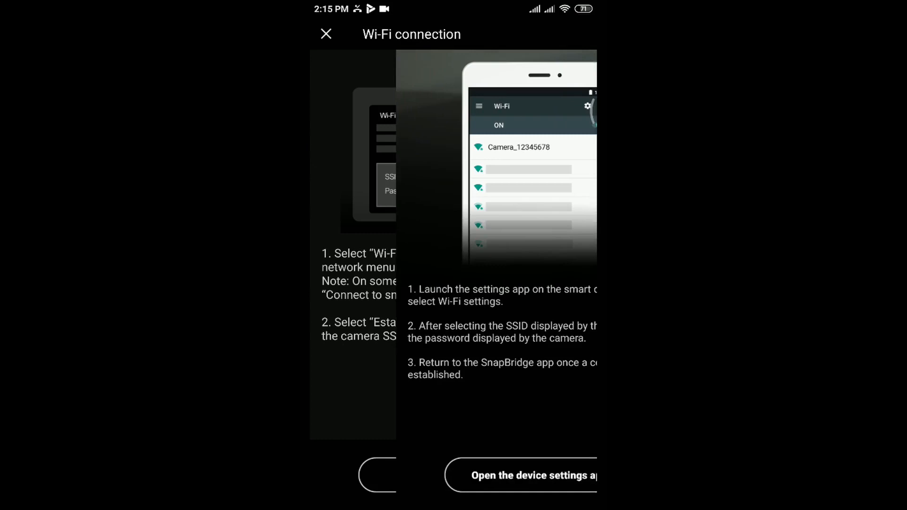
{"action": "left_click", "coordinate": [533, 476]}
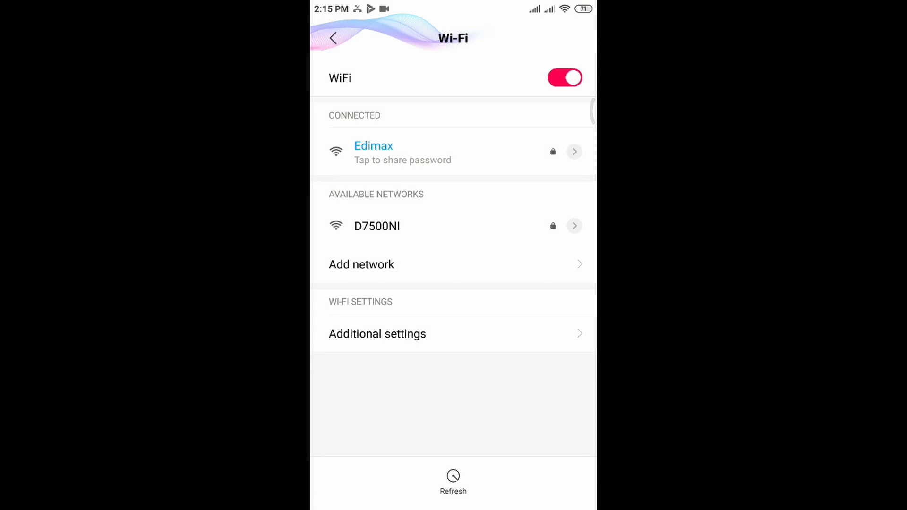
Step: Join the D7500NI network from Available networks using the camera's password
{"action": "left_click", "coordinate": [376, 227]}
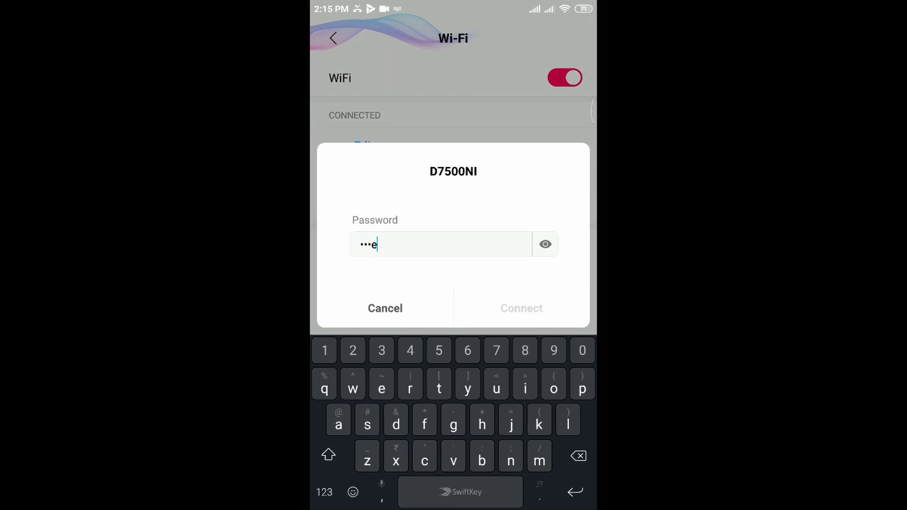
{"action": "type", "text": "1"}
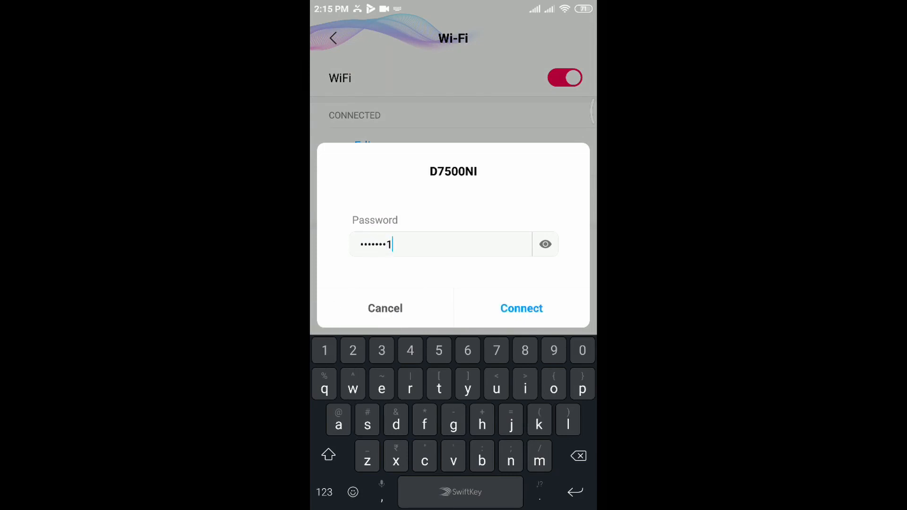
{"action": "left_click", "coordinate": [520, 308]}
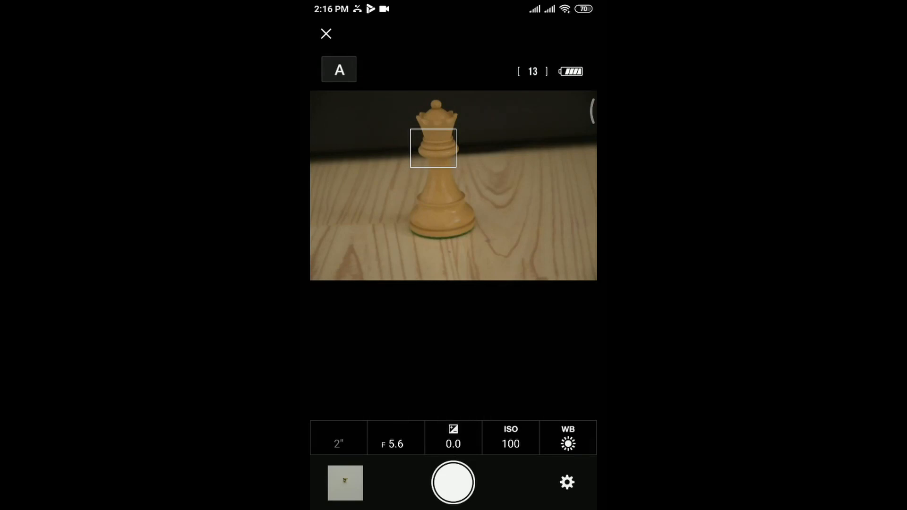
Step: Set aperture F7.1, focus on the chess queen and take a shot
{"action": "left_click", "coordinate": [395, 438]}
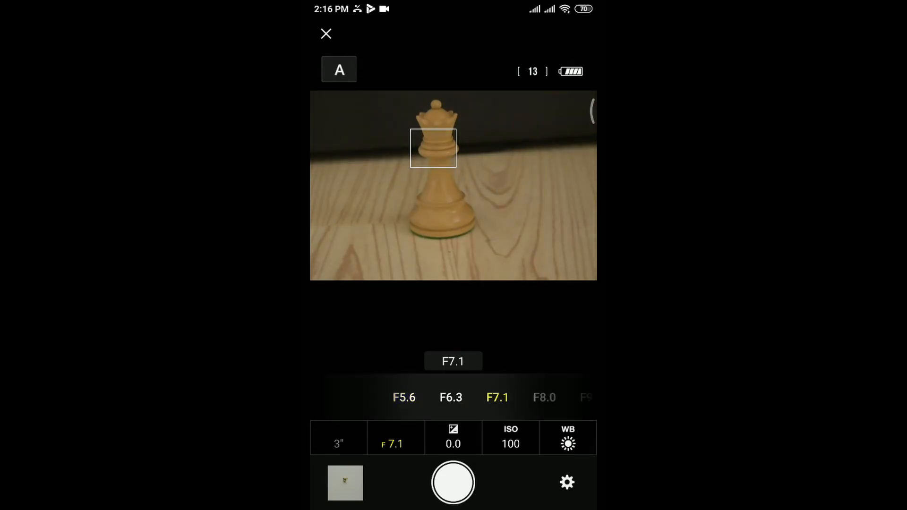
{"action": "left_click", "coordinate": [453, 437]}
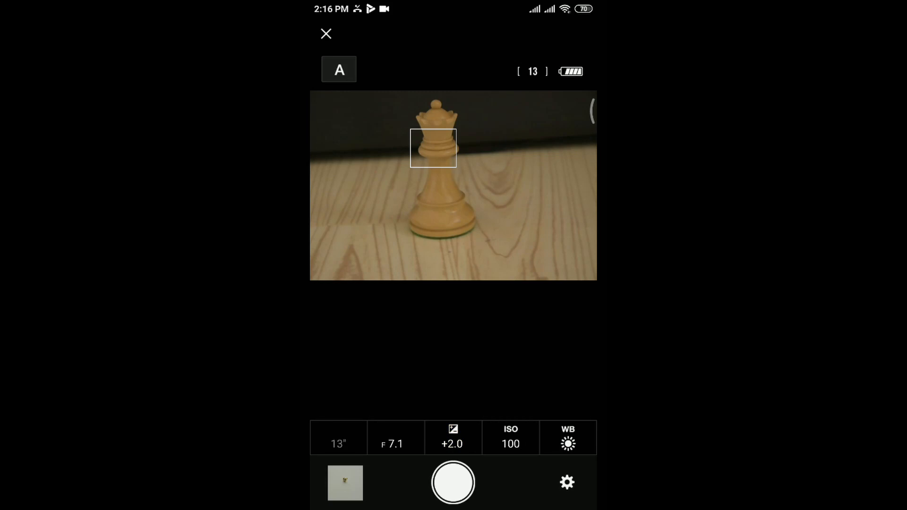
{"action": "left_click", "coordinate": [433, 149]}
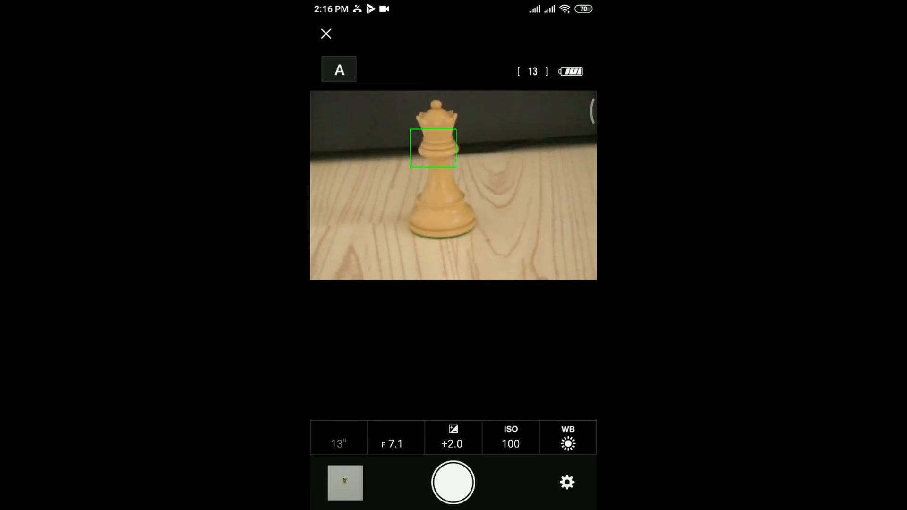
{"action": "left_click", "coordinate": [453, 482]}
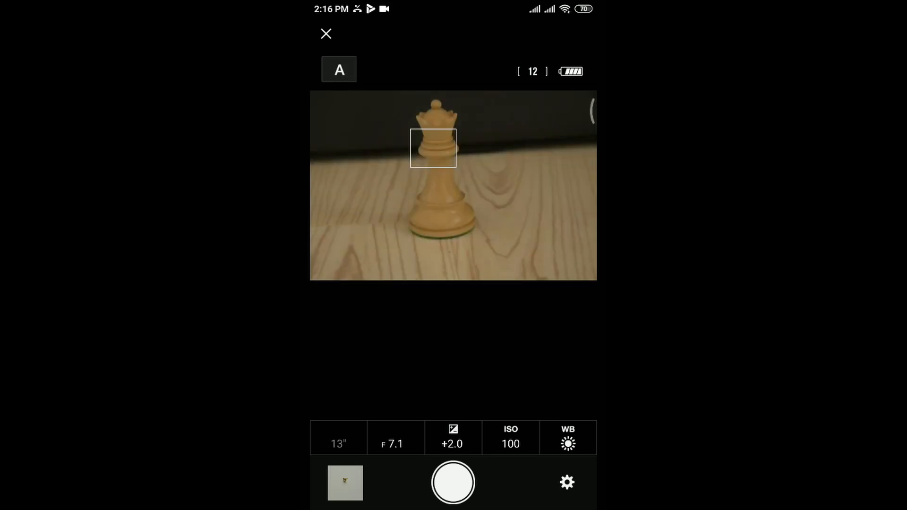
Step: Raise ISO to 400, set Auto white balance, and shoot the queen again
{"action": "left_click", "coordinate": [509, 438]}
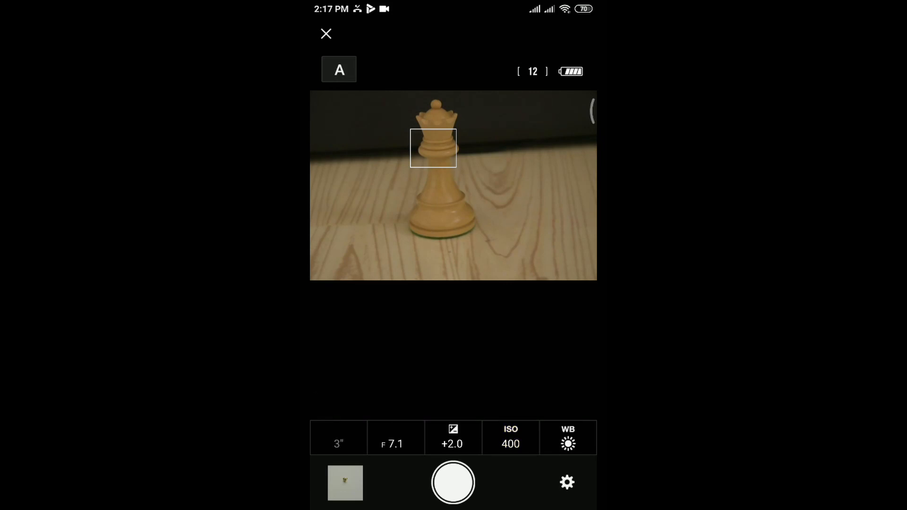
{"action": "left_click", "coordinate": [567, 438]}
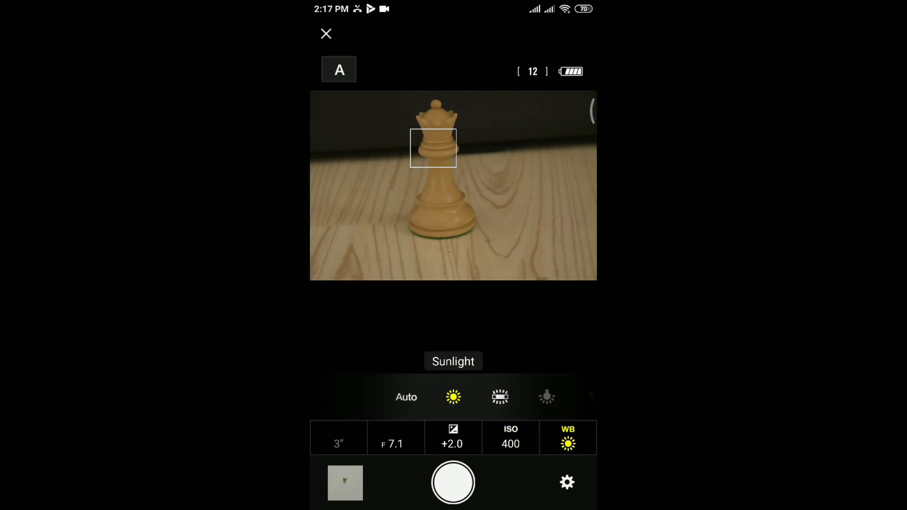
{"action": "left_click", "coordinate": [405, 397]}
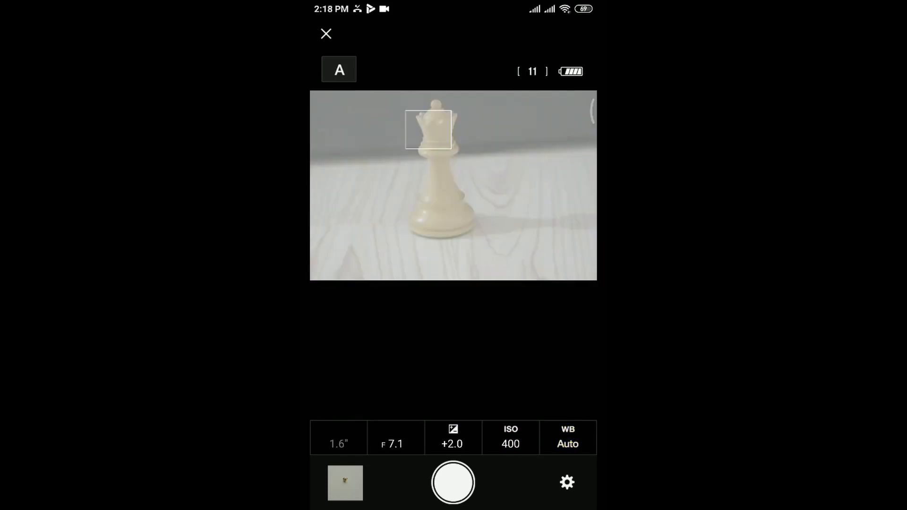
{"action": "left_click", "coordinate": [453, 482]}
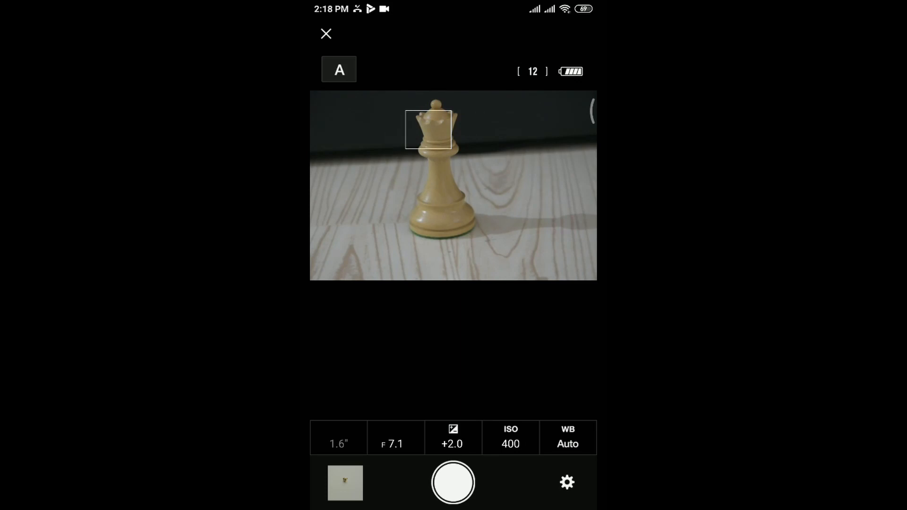
{"action": "left_click", "coordinate": [566, 482]}
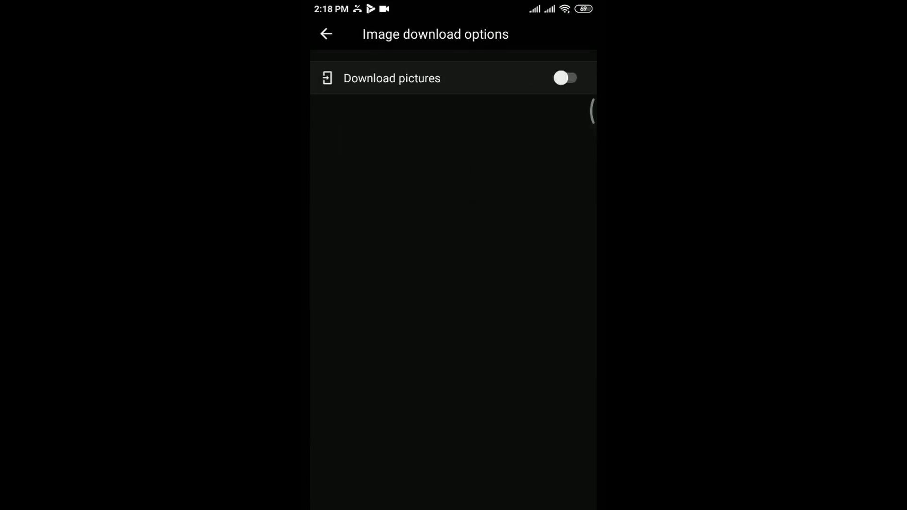
Step: Turn on Download pictures at 2 megapixels, then return to live view
{"action": "left_click", "coordinate": [566, 78]}
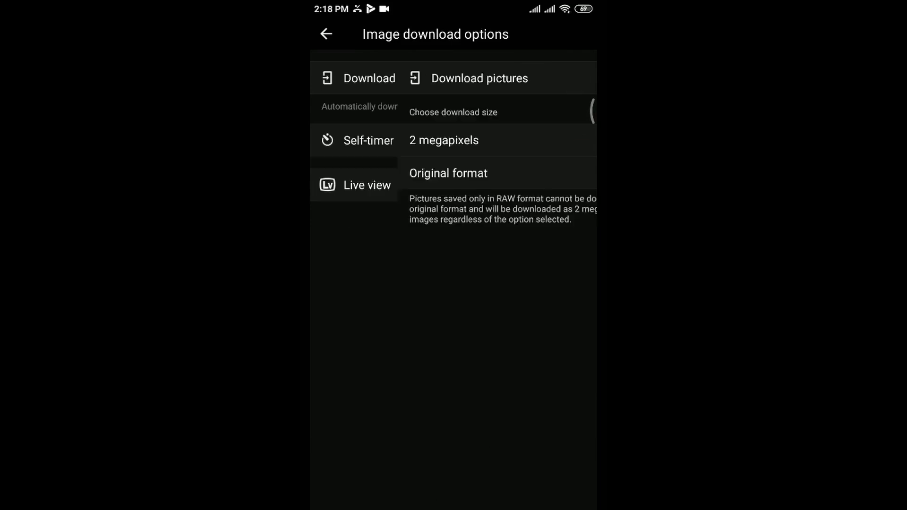
{"action": "left_click", "coordinate": [325, 33]}
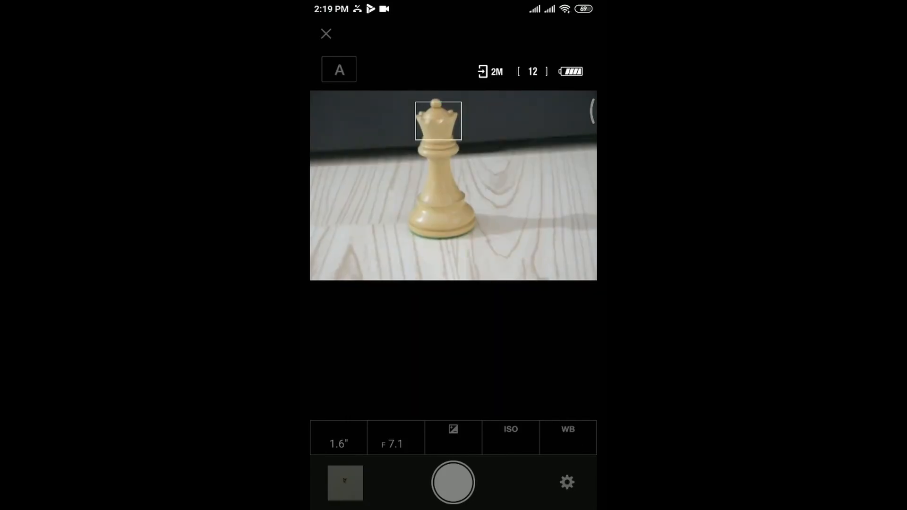
{"action": "left_click", "coordinate": [453, 481]}
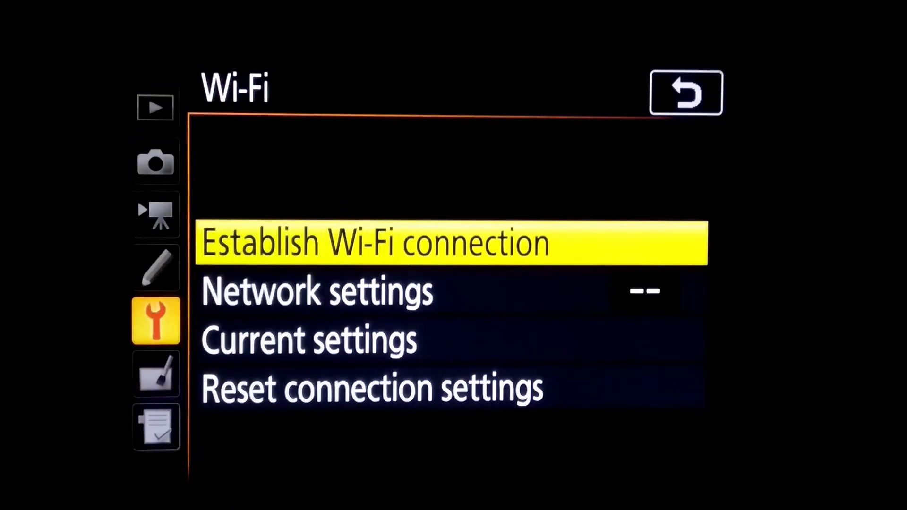
Step: Select Establish Wi-Fi connection in the camera's Wi-Fi menu
{"action": "left_click", "coordinate": [370, 242]}
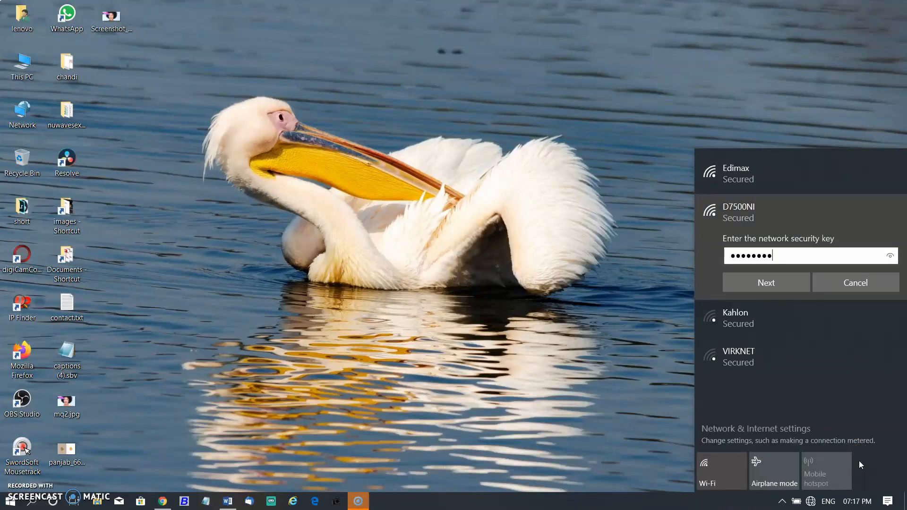
Step: Submit the D7500NI security key and allow the PC to be discoverable
{"action": "left_click", "coordinate": [890, 256]}
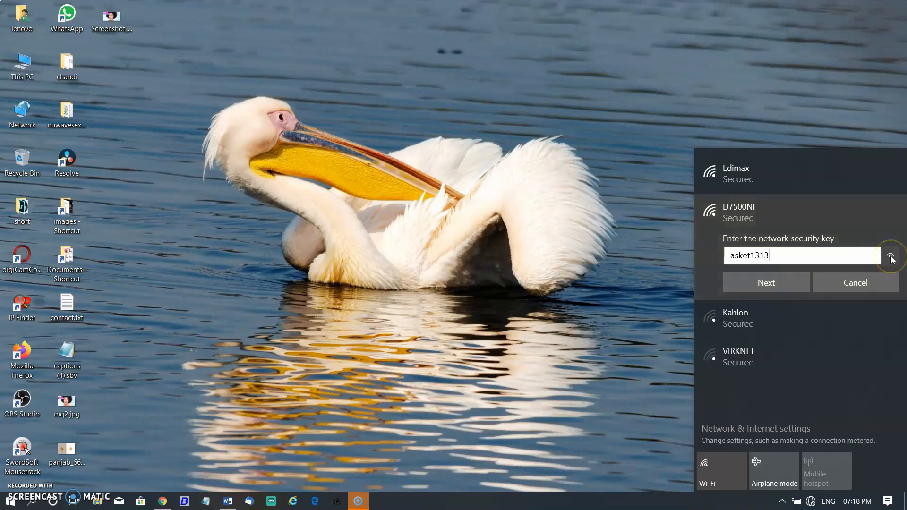
{"action": "left_click", "coordinate": [766, 283]}
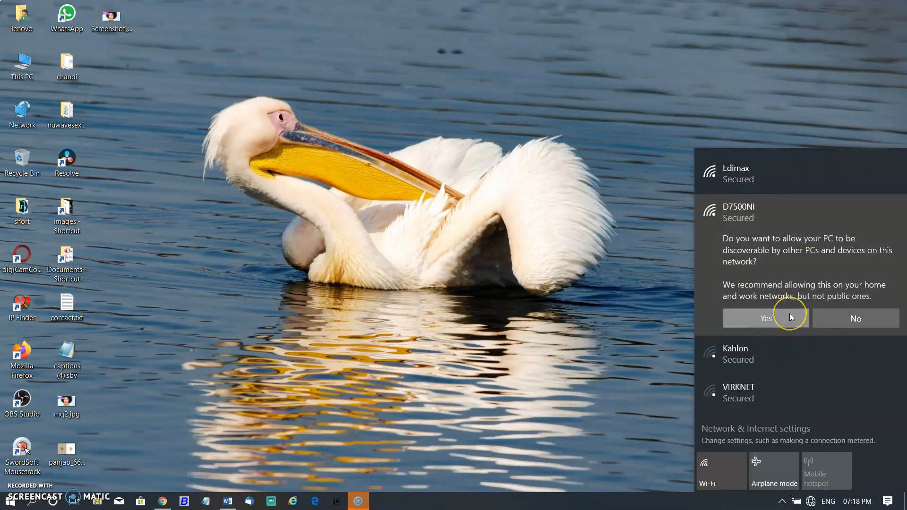
{"action": "left_click", "coordinate": [765, 318]}
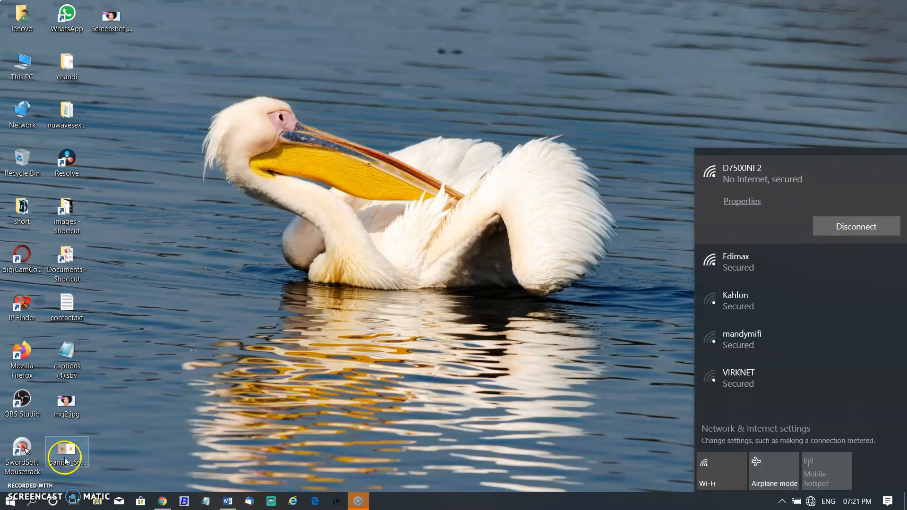
{"action": "mouse_move", "coordinate": [522, 482]}
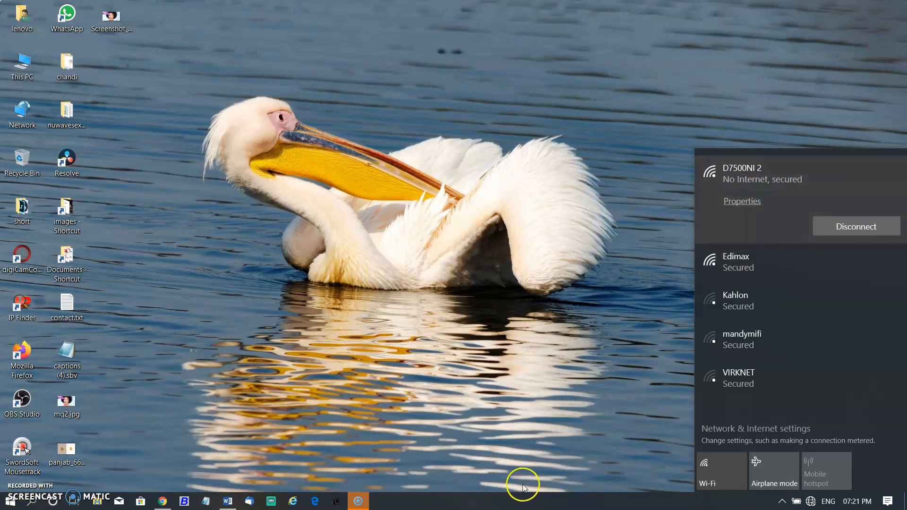
{"action": "left_click", "coordinate": [522, 483]}
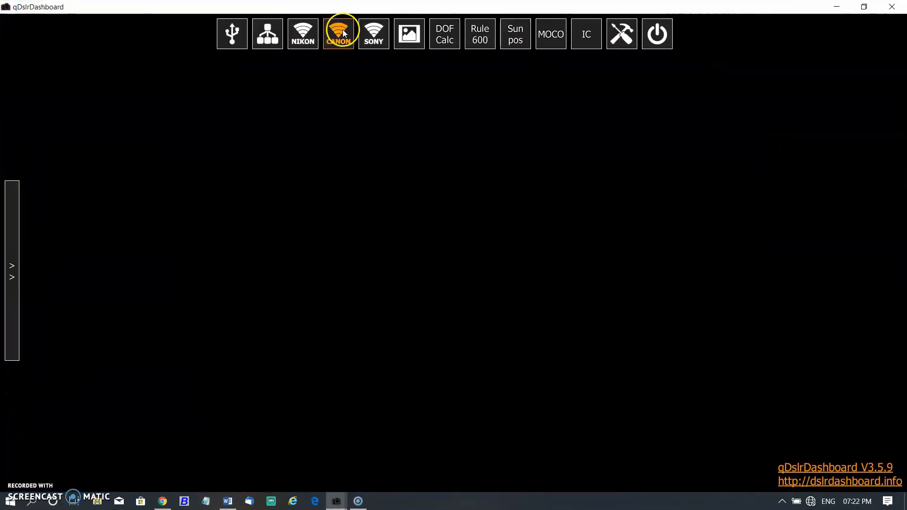
Step: Connect qDslrDashboard to the Nikon over Wi-Fi, change aperture to 10.0, and keep white balance Auto
{"action": "left_click", "coordinate": [302, 33]}
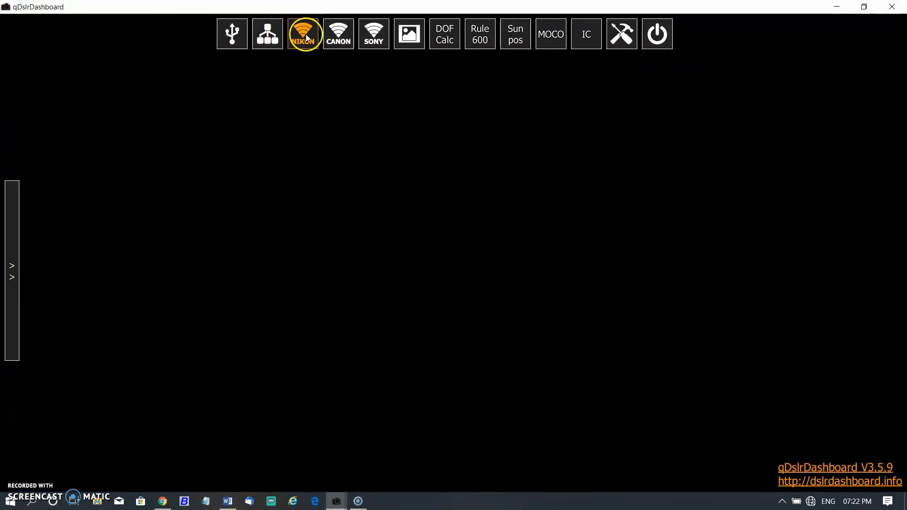
{"action": "left_click", "coordinate": [302, 33]}
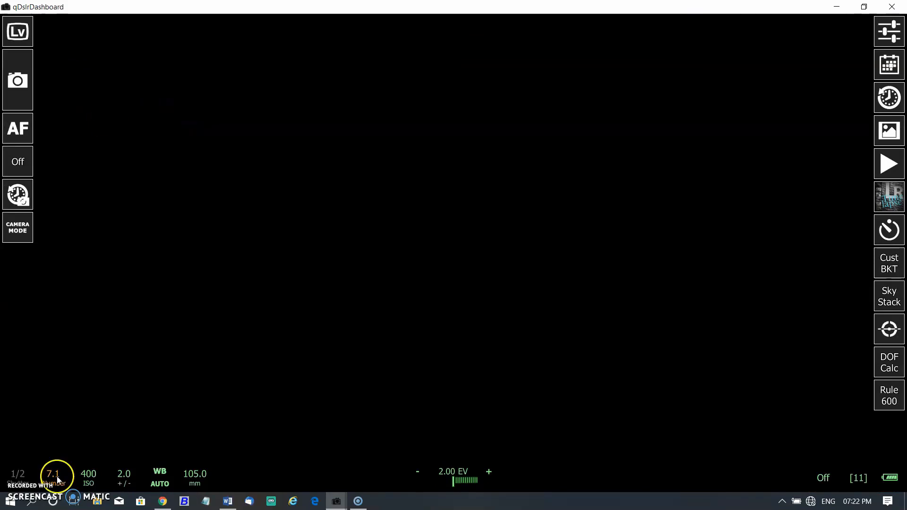
{"action": "left_click", "coordinate": [52, 474]}
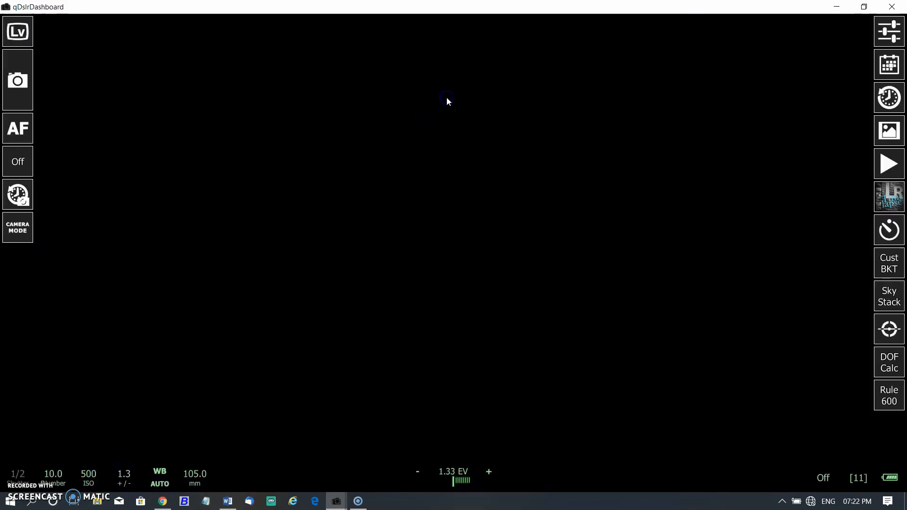
{"action": "left_click", "coordinate": [159, 477]}
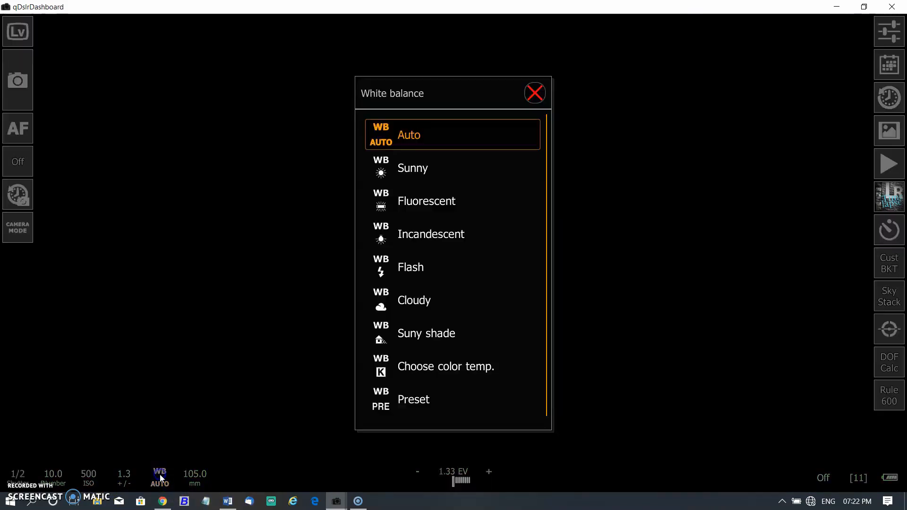
{"action": "left_click", "coordinate": [534, 93]}
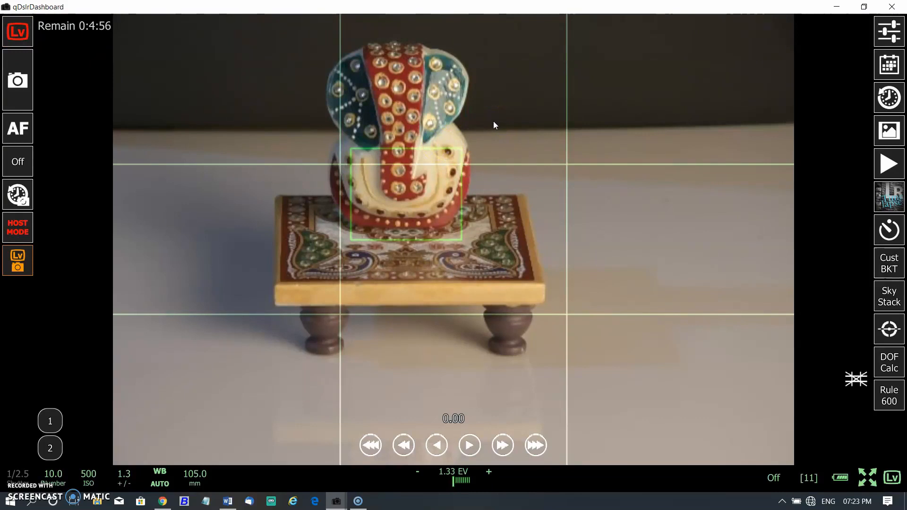
{"action": "mouse_move", "coordinate": [400, 126]}
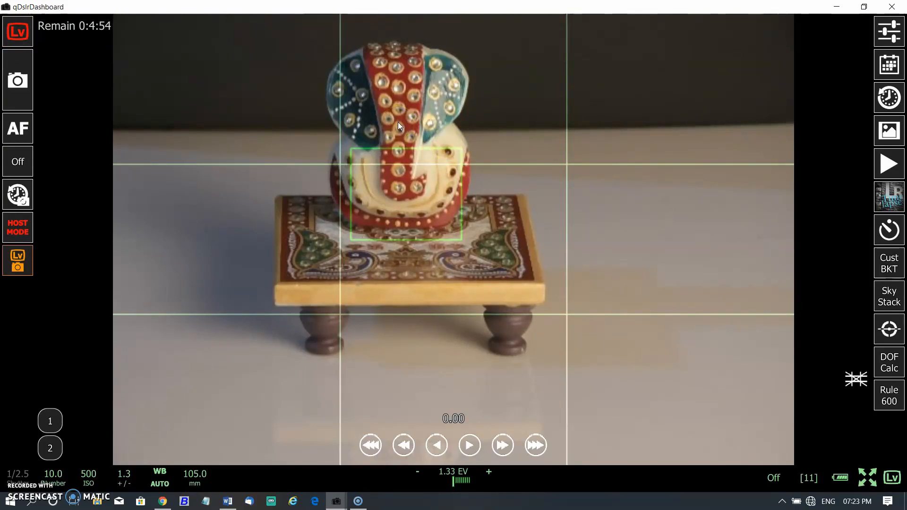
Step: Show the figurine in live view and autofocus on it at aperture 11.0
{"action": "left_click", "coordinate": [433, 157]}
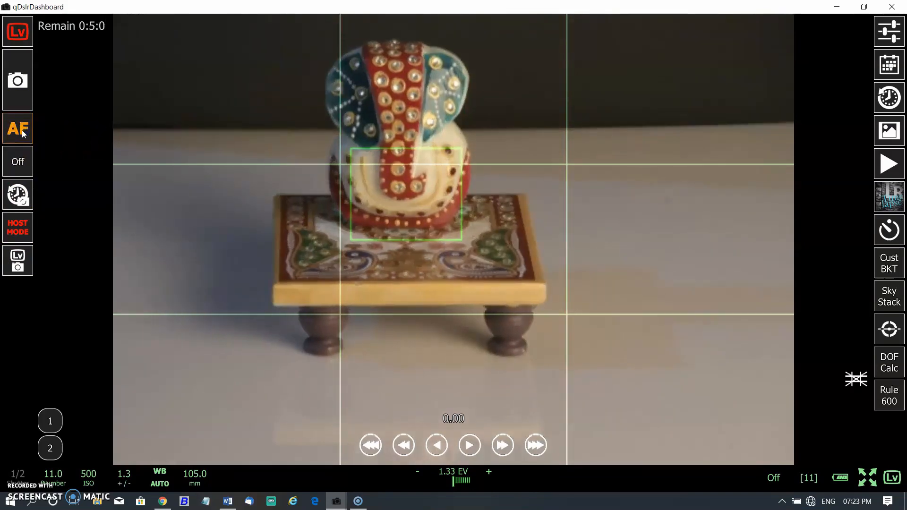
{"action": "left_click", "coordinate": [17, 80]}
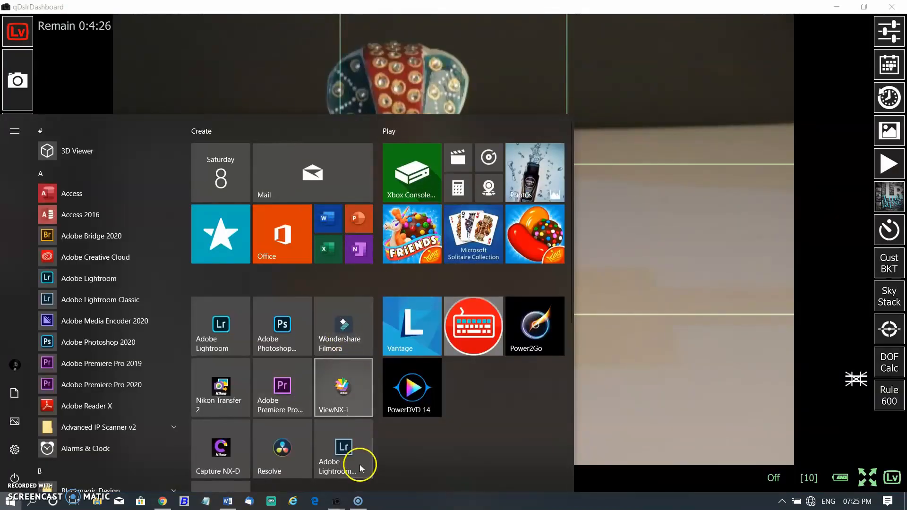
Step: Launch Lightroom Classic and enable Auto Import for the qdslrsession folder
{"action": "left_click", "coordinate": [343, 450]}
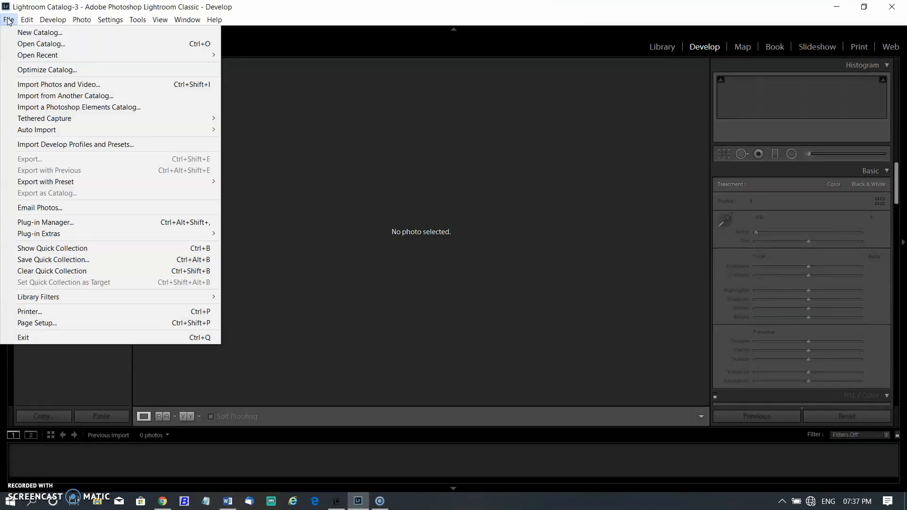
{"action": "mouse_move", "coordinate": [36, 129]}
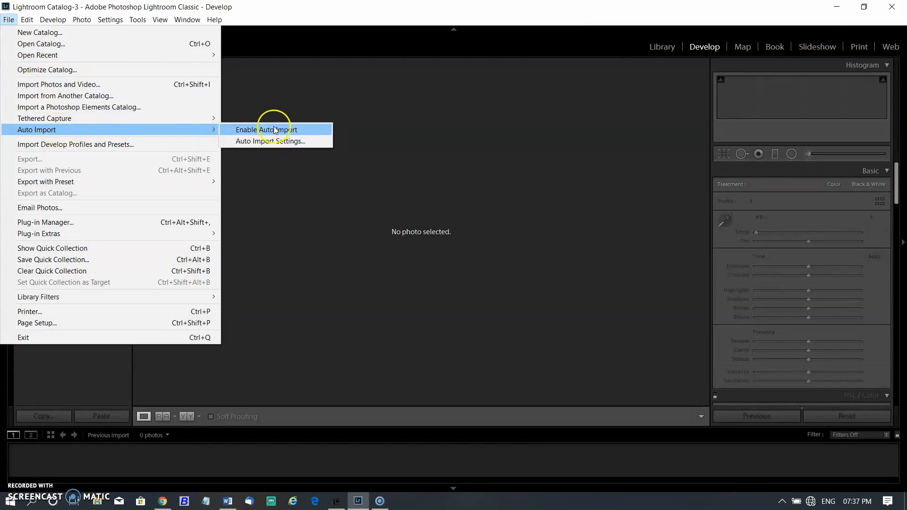
{"action": "left_click", "coordinate": [268, 141]}
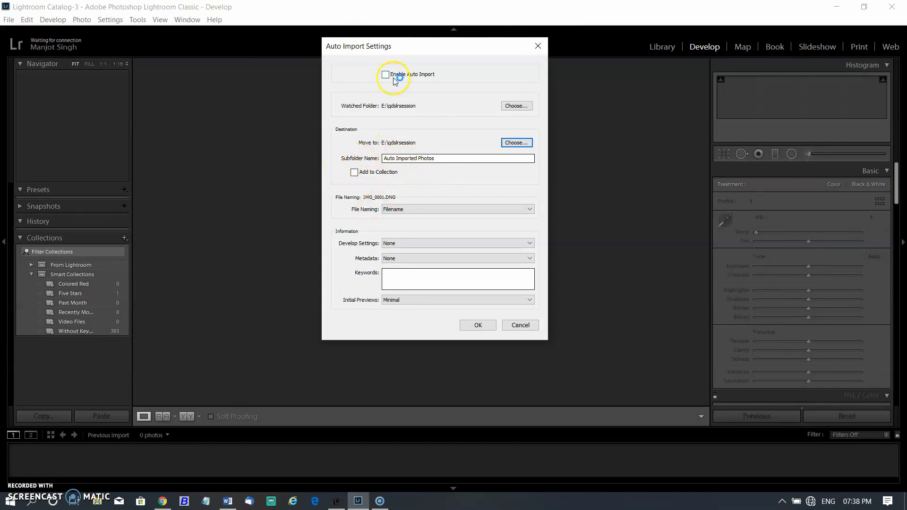
{"action": "left_click", "coordinate": [386, 74]}
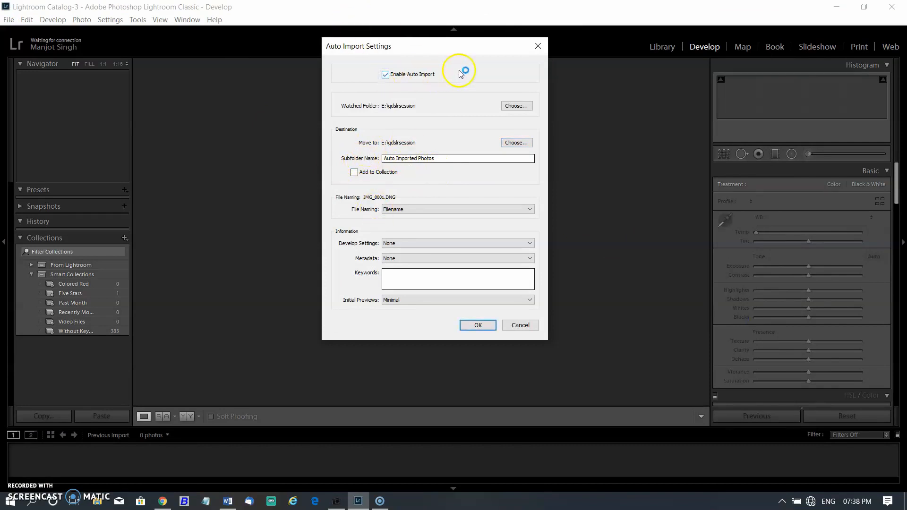
{"action": "left_click", "coordinate": [335, 501]}
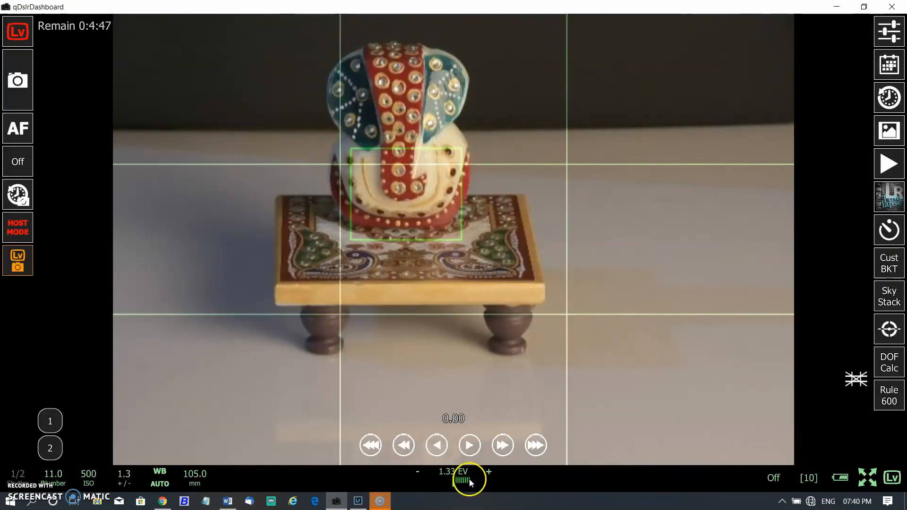
Step: Shoot the figurine at -2.3 exposure compensation, then again at normal exposure
{"action": "left_click", "coordinate": [460, 471]}
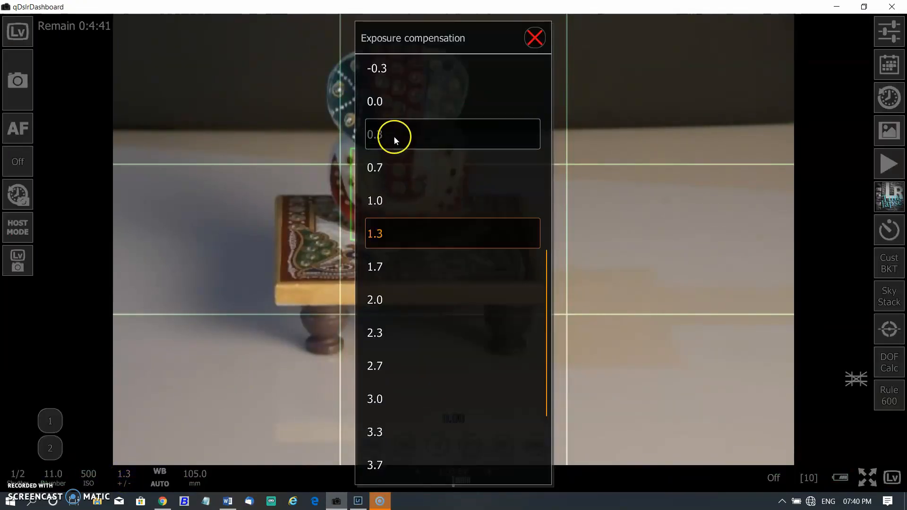
{"action": "left_click", "coordinate": [534, 37]}
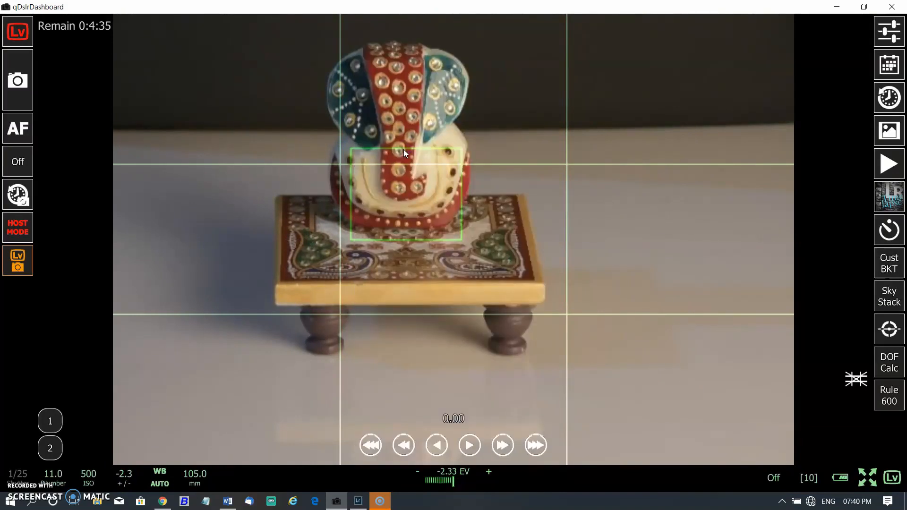
{"action": "left_click", "coordinate": [18, 80]}
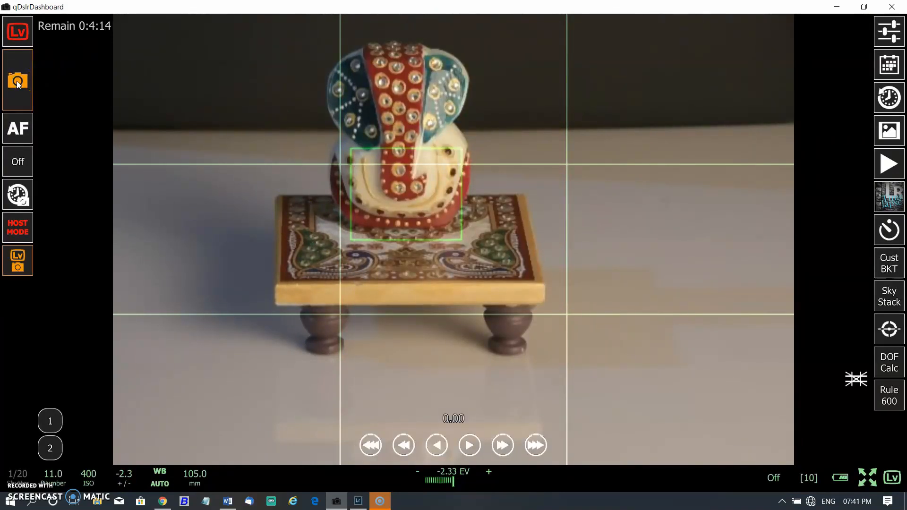
{"action": "left_click", "coordinate": [17, 79]}
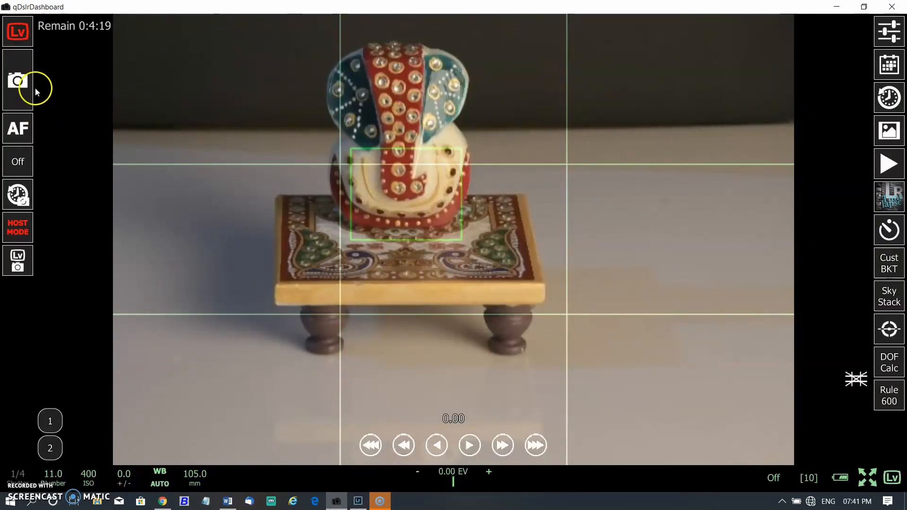
{"action": "left_click", "coordinate": [17, 80]}
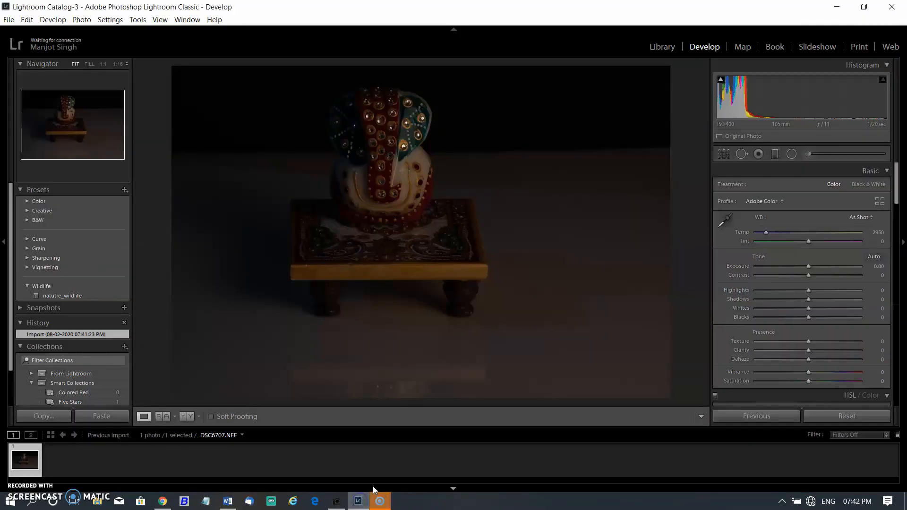
Step: Select the second, normally exposed figurine thumbnail and pick the white balance eyedropper
{"action": "left_click", "coordinate": [58, 460]}
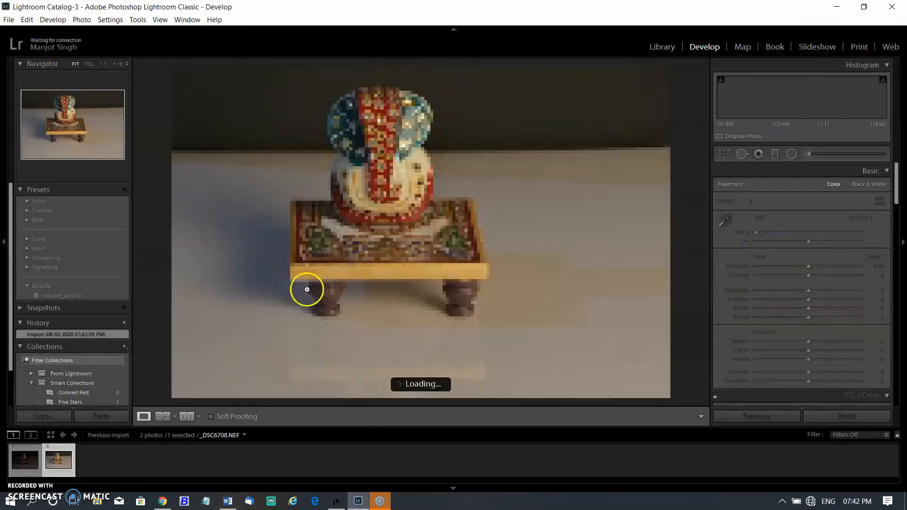
{"action": "left_click", "coordinate": [721, 221]}
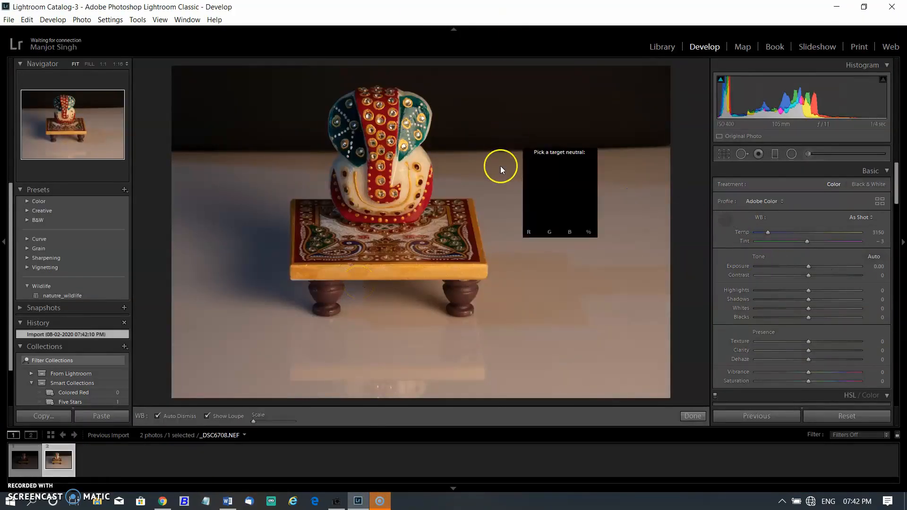
{"action": "left_click", "coordinate": [589, 201]}
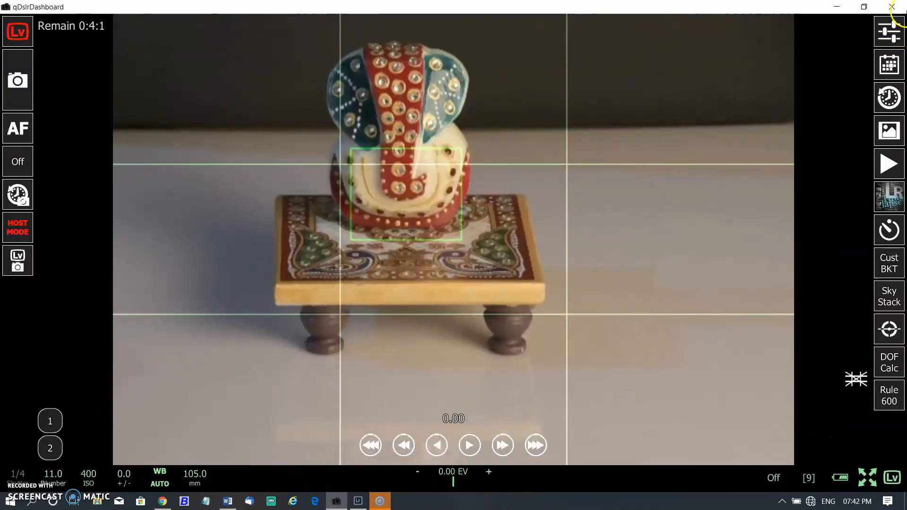
Step: Review and close the interval timer, then open focus stacking with five frames
{"action": "left_click", "coordinate": [889, 98]}
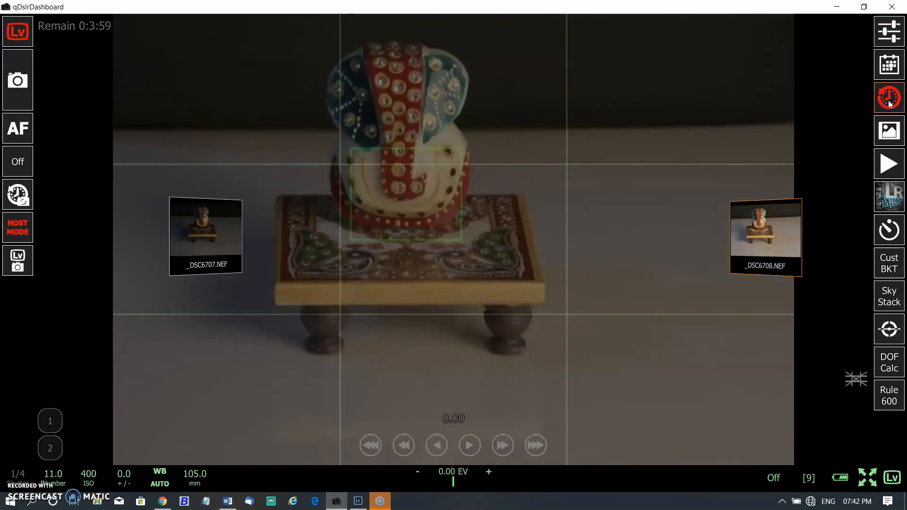
{"action": "left_click", "coordinate": [889, 98]}
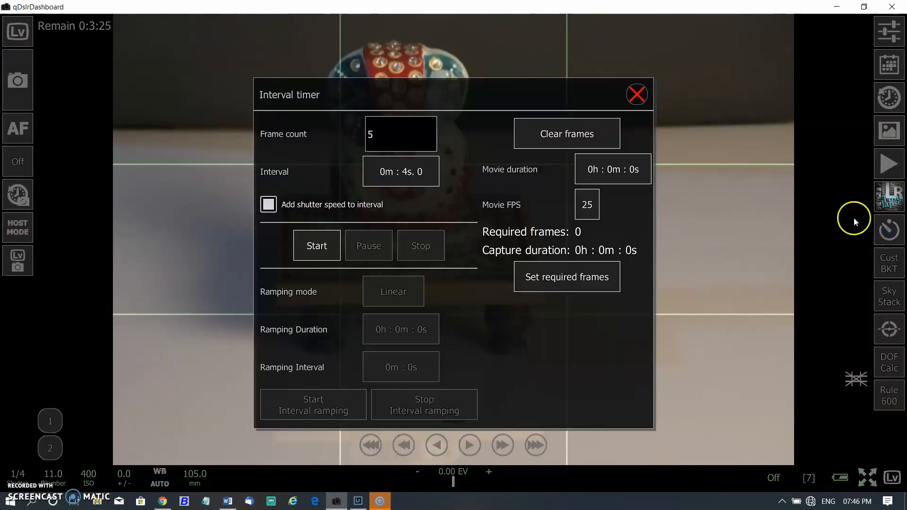
{"action": "left_click", "coordinate": [889, 263]}
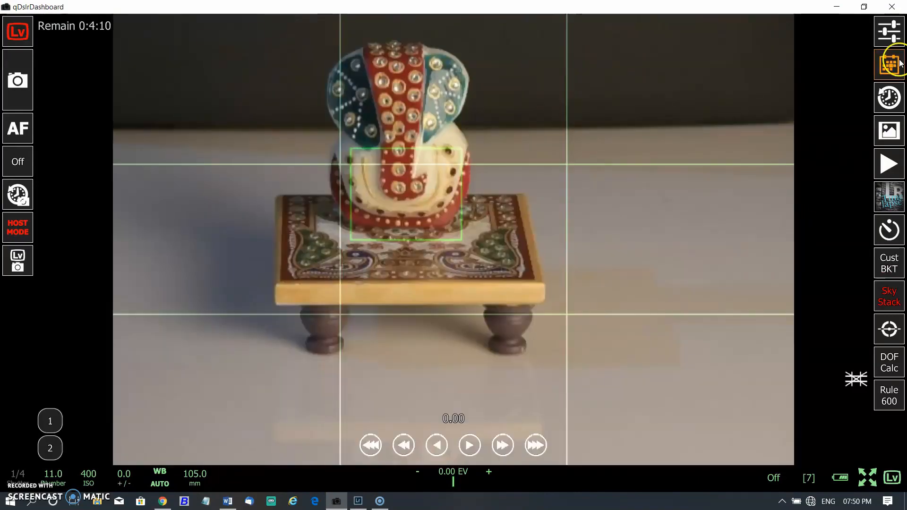
{"action": "left_click", "coordinate": [888, 63]}
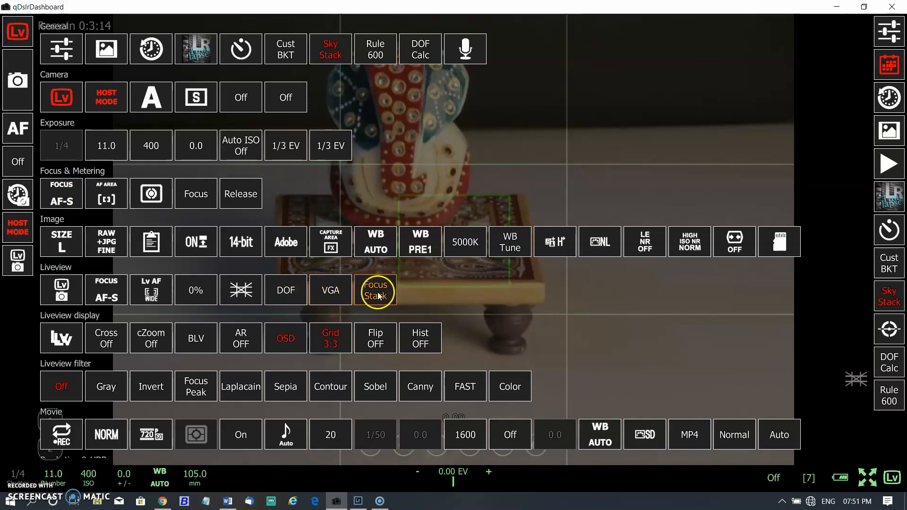
{"action": "left_click", "coordinate": [374, 290]}
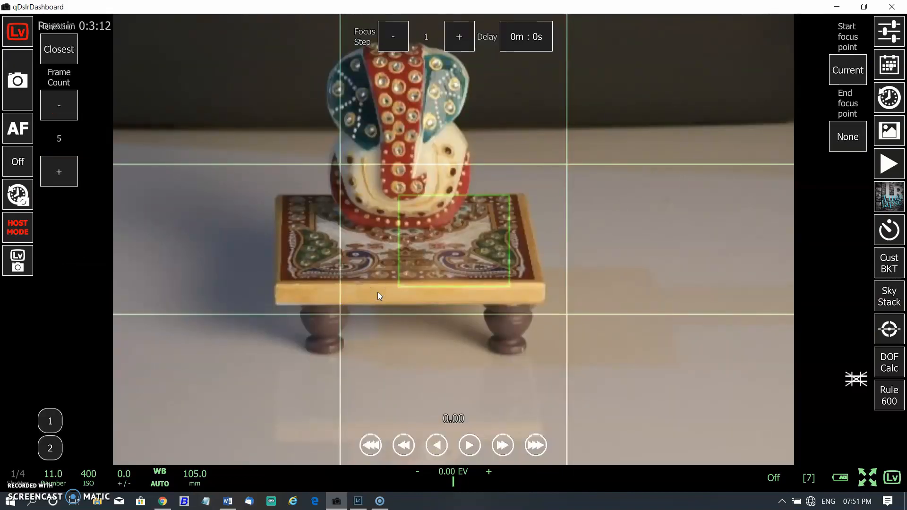